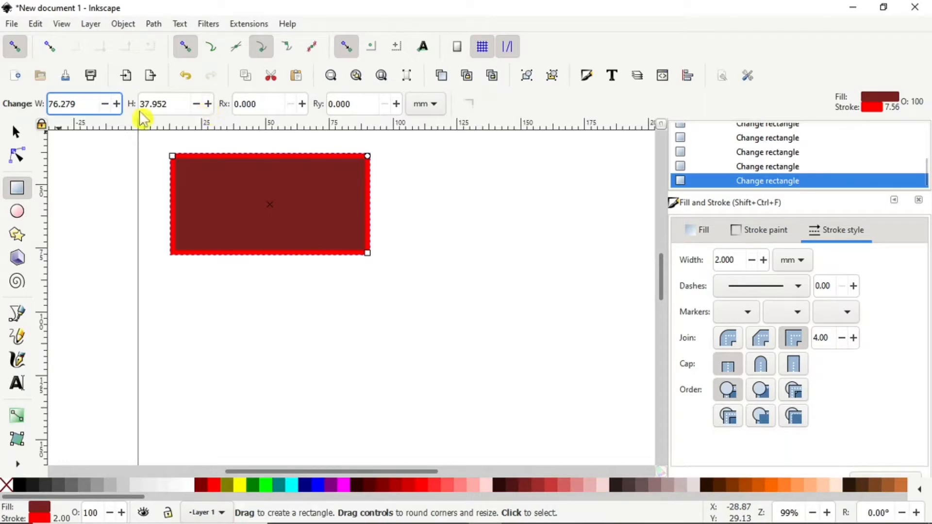
Resize the dark red rectangle to 75 by 40 mm
left_click_drag(368, 156, 363, 188)
type("75.000")
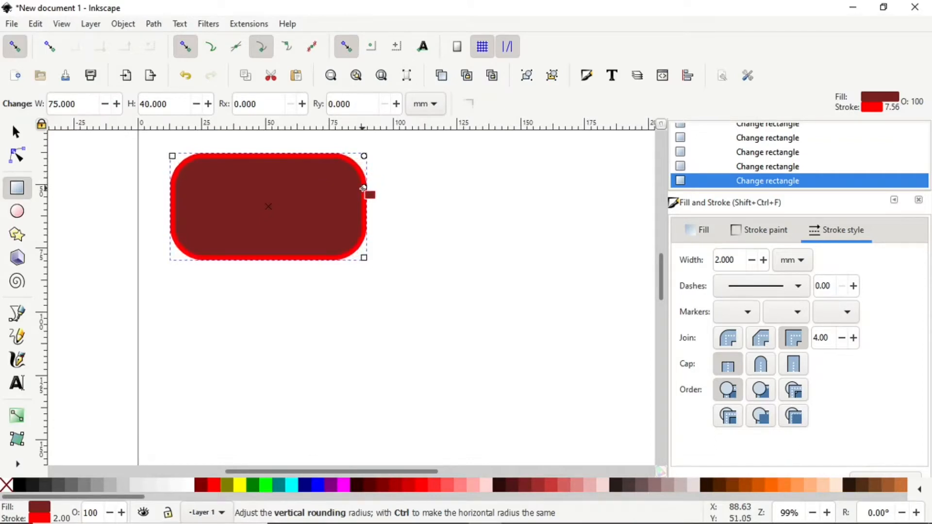
Drag the top-right rounding handle down to round the rectangle's corners
left_click_drag(364, 188, 364, 196)
type("4.000")
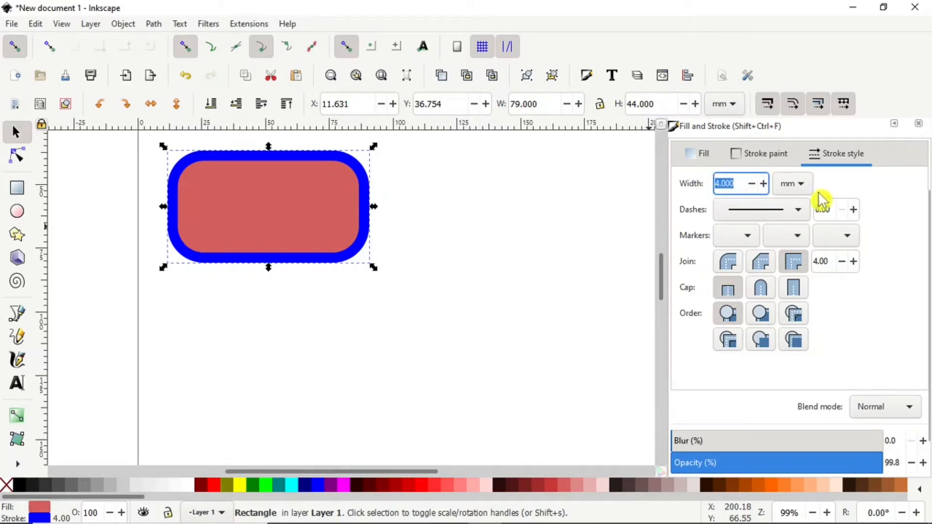
Change the rounded rectangle's stroke width from 4 to 3 mm
left_click(751, 183)
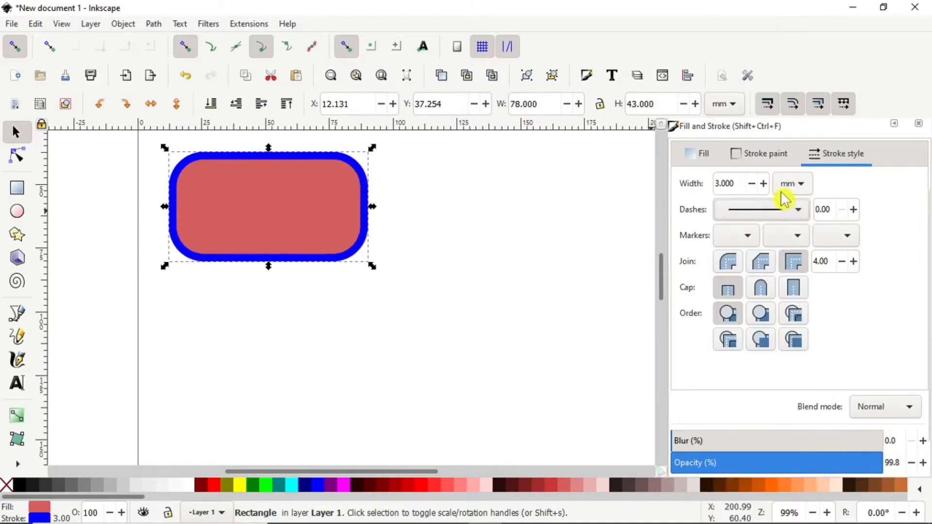
left_click(17, 211)
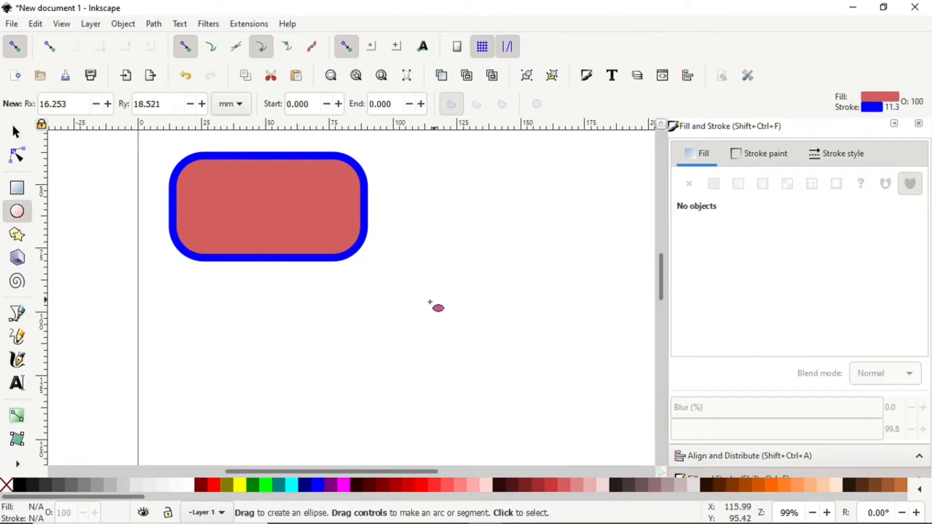
Draw a circle below-right of the rectangle with red fill and blue stroke
left_click_drag(432, 303, 489, 360)
type("20.000")
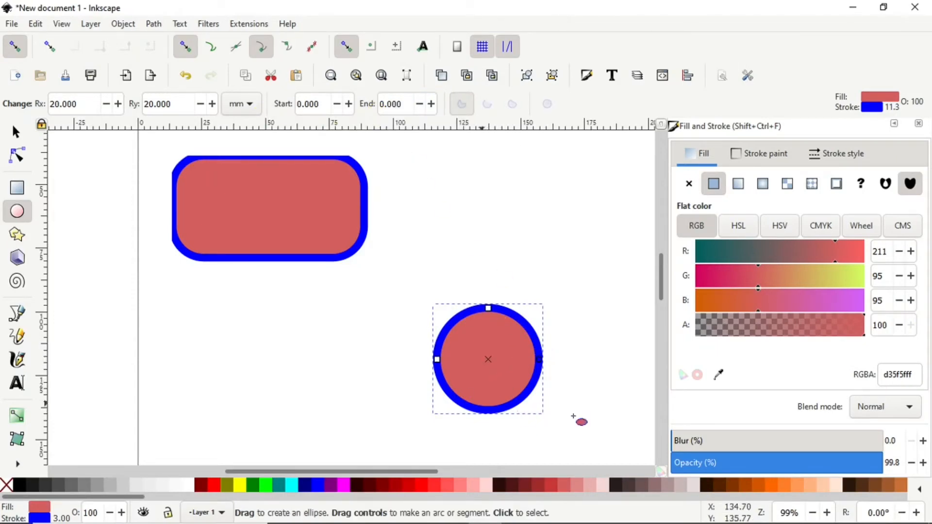
left_click(18, 233)
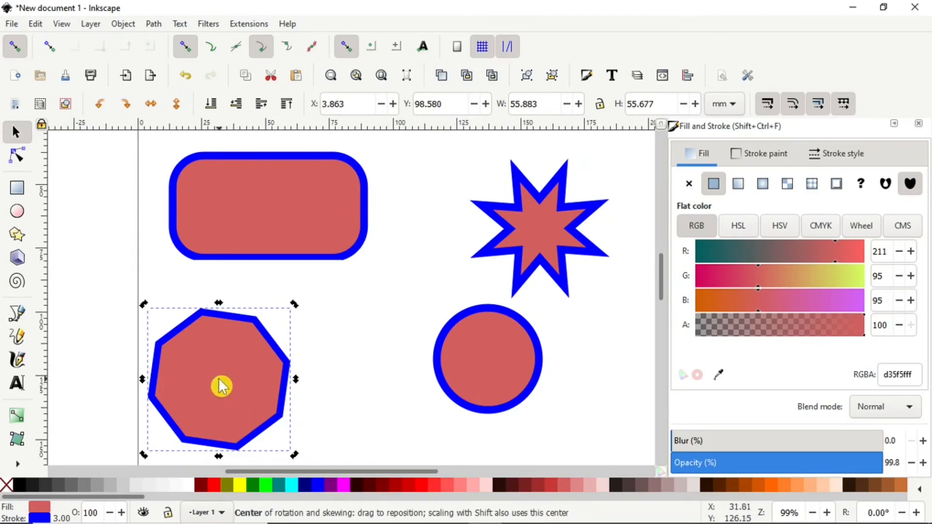
mouse_move(316, 373)
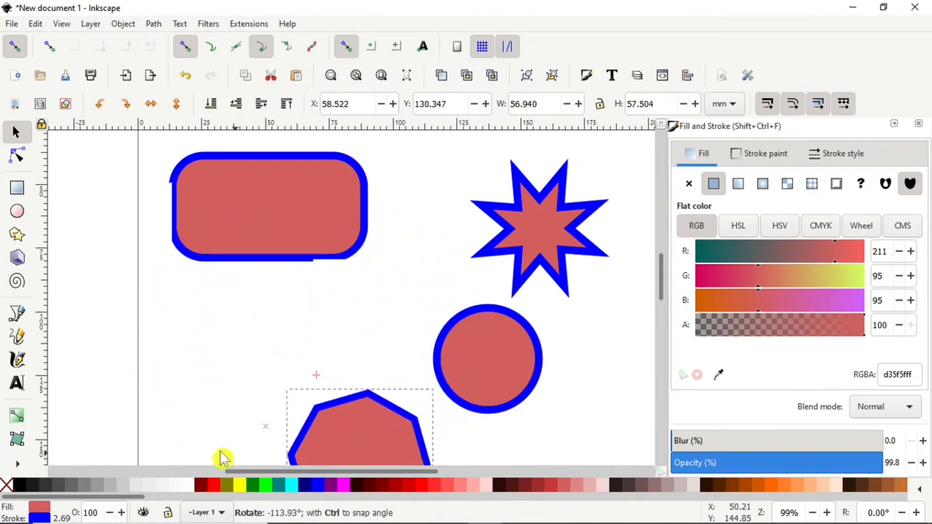
Rotate the lower-left red polygon to a new angle using the Selector tool
left_click(17, 233)
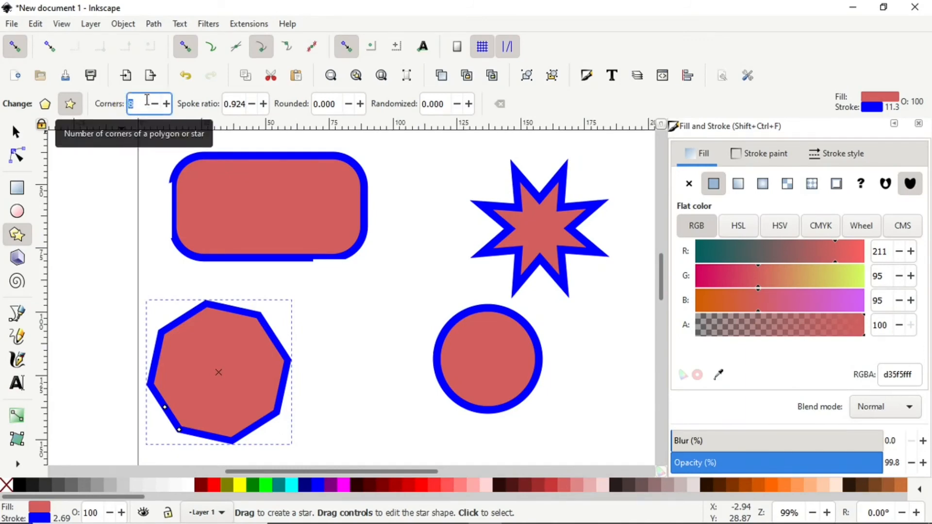